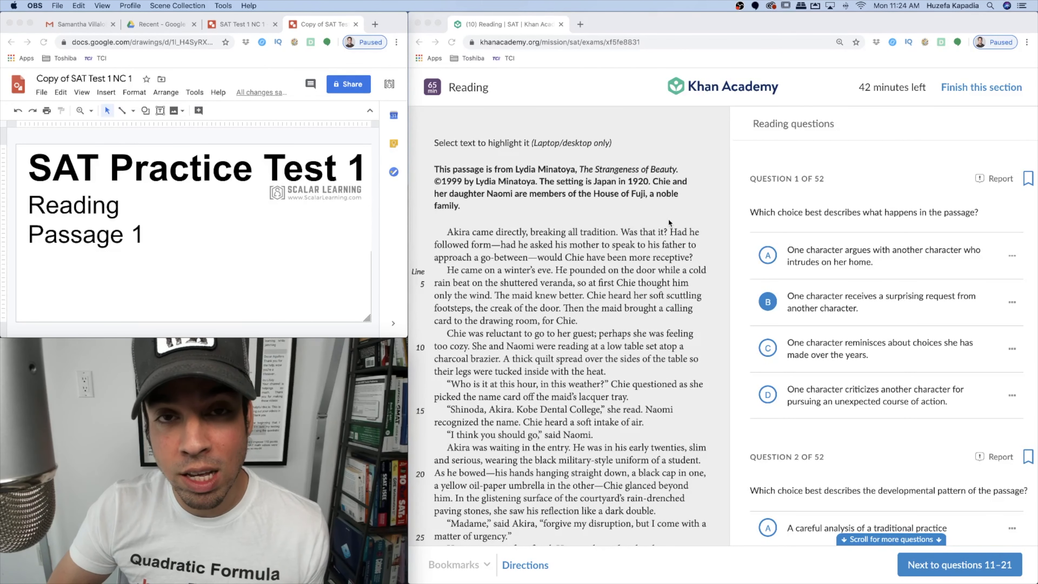
pyautogui.moveTo(857, 221)
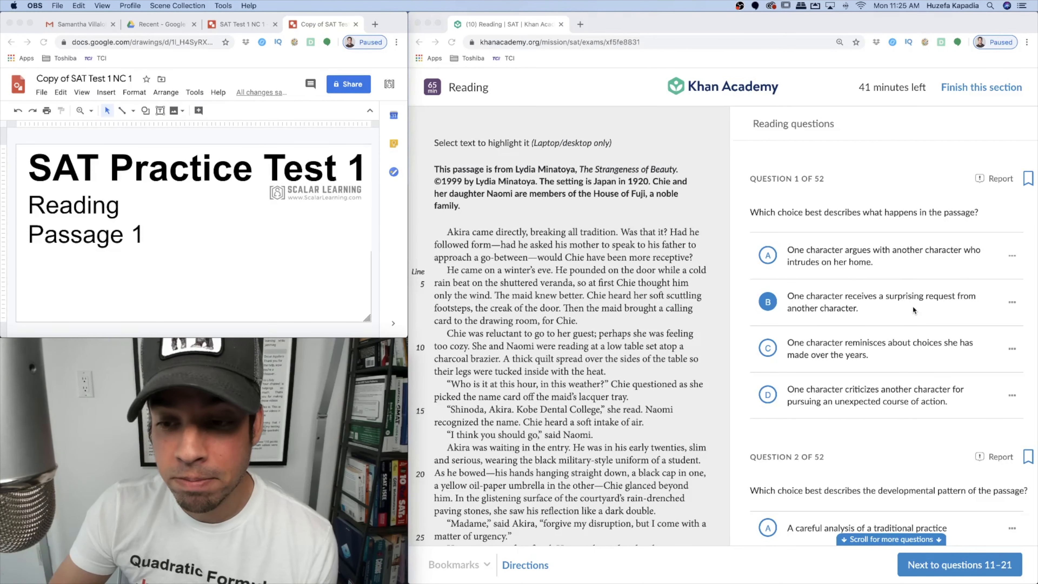
pyautogui.scroll(-3)
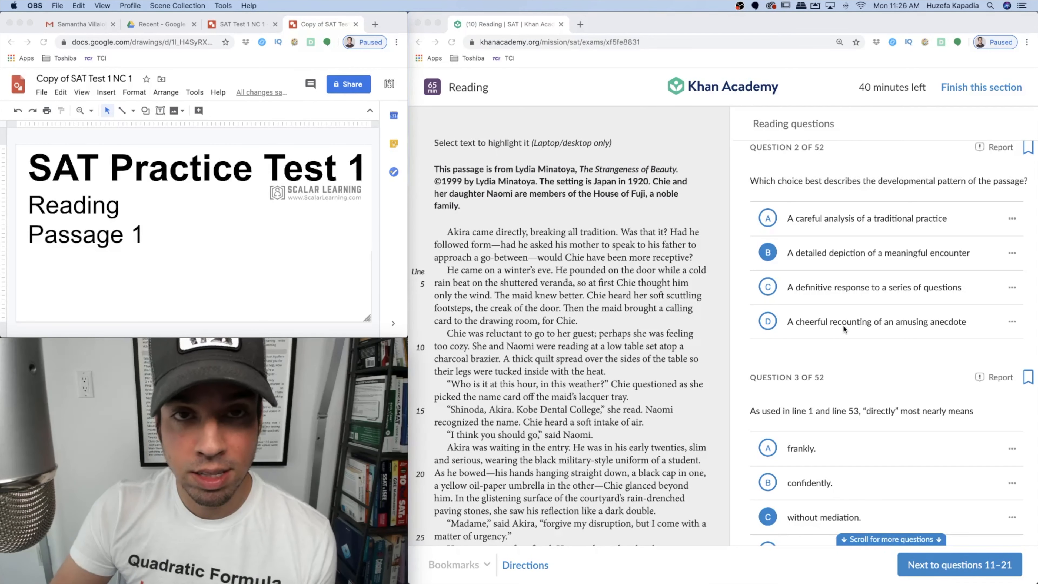
pyautogui.scroll(-3)
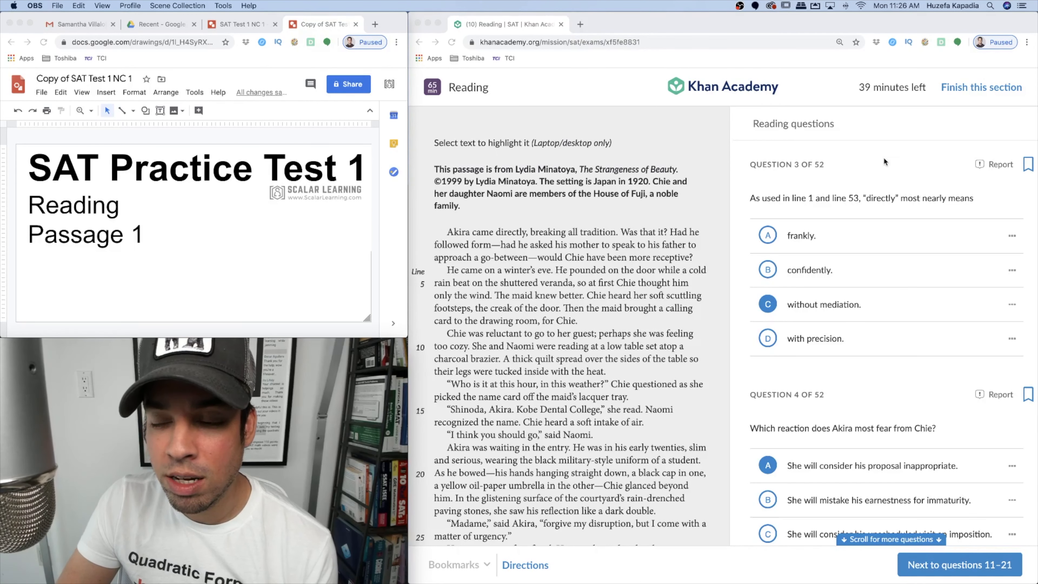
pyautogui.moveTo(603, 221)
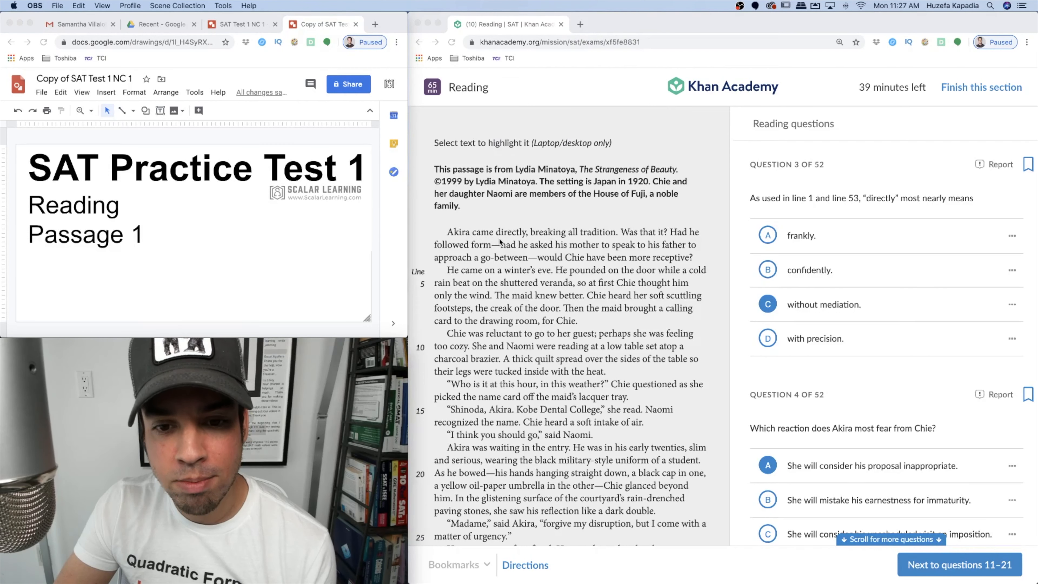
pyautogui.moveTo(604, 244)
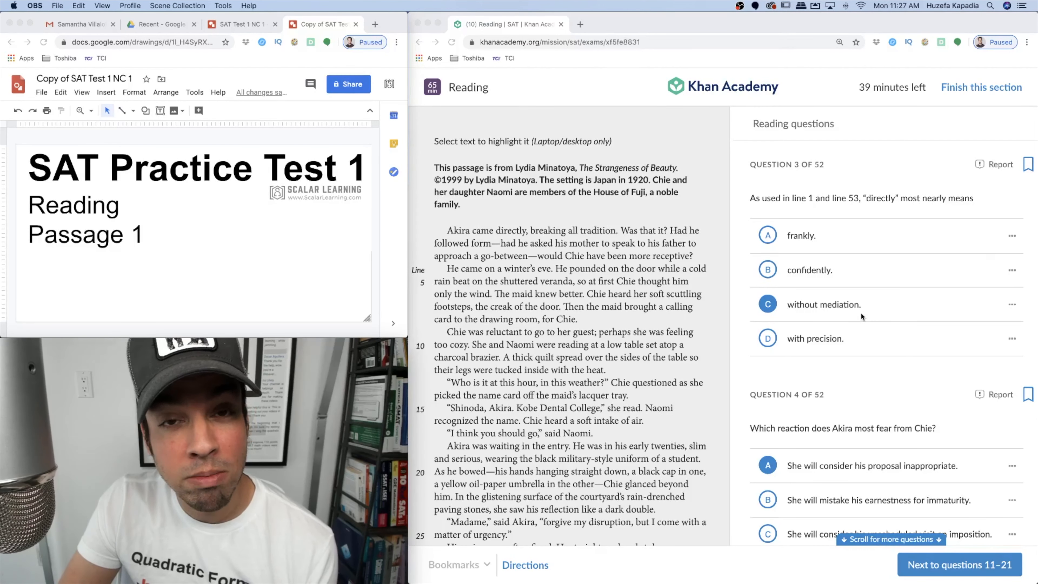
pyautogui.scroll(-3)
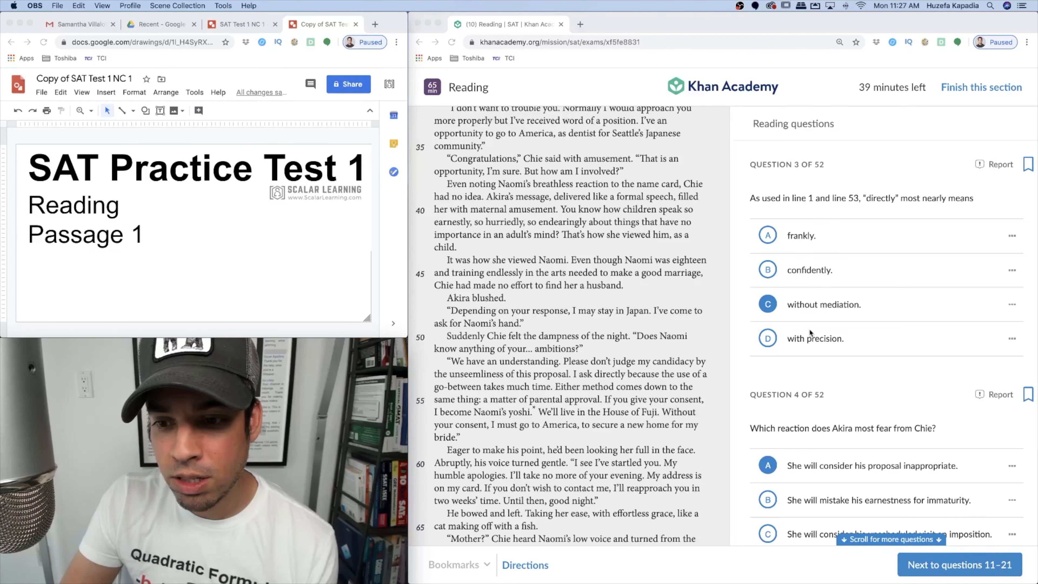
pyautogui.moveTo(814, 240)
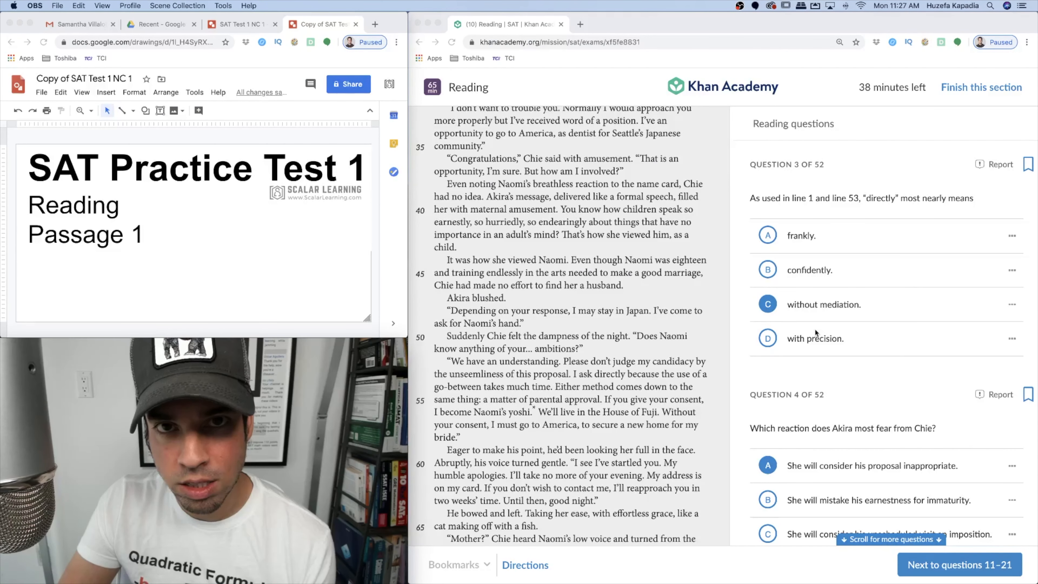
pyautogui.scroll(-3)
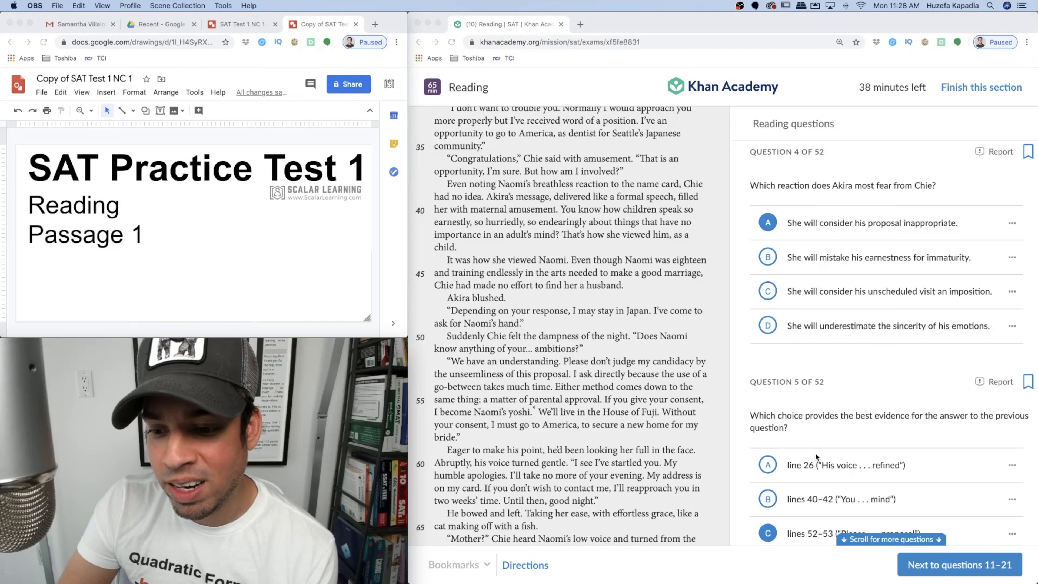
pyautogui.scroll(-3)
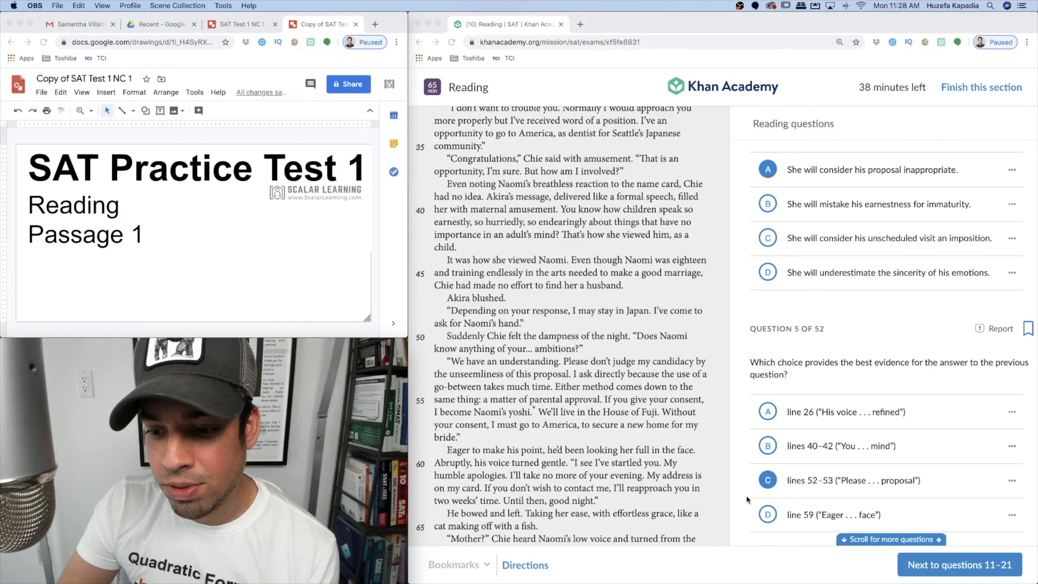
pyautogui.scroll(-3)
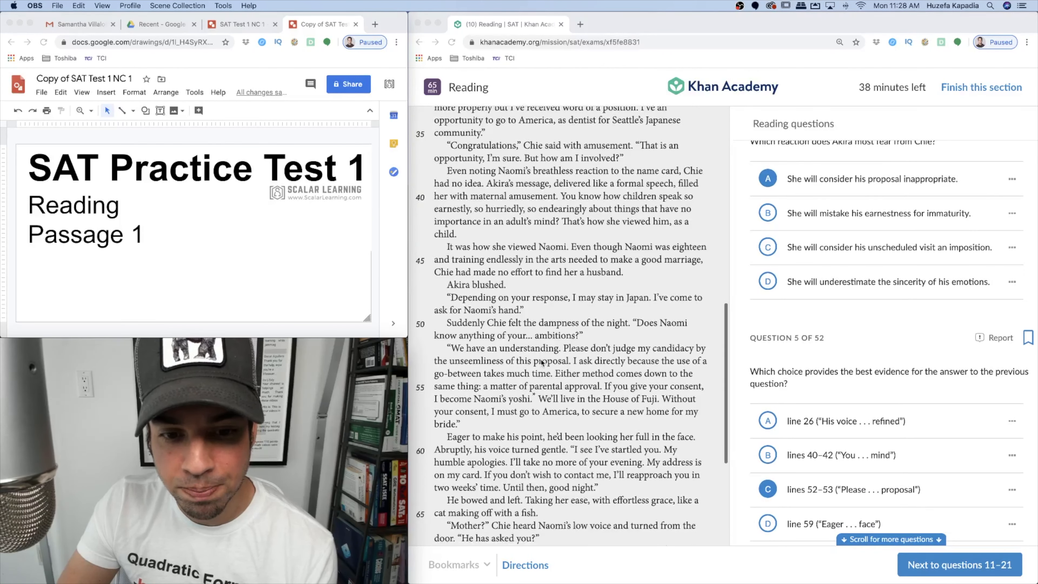
pyautogui.scroll(-3)
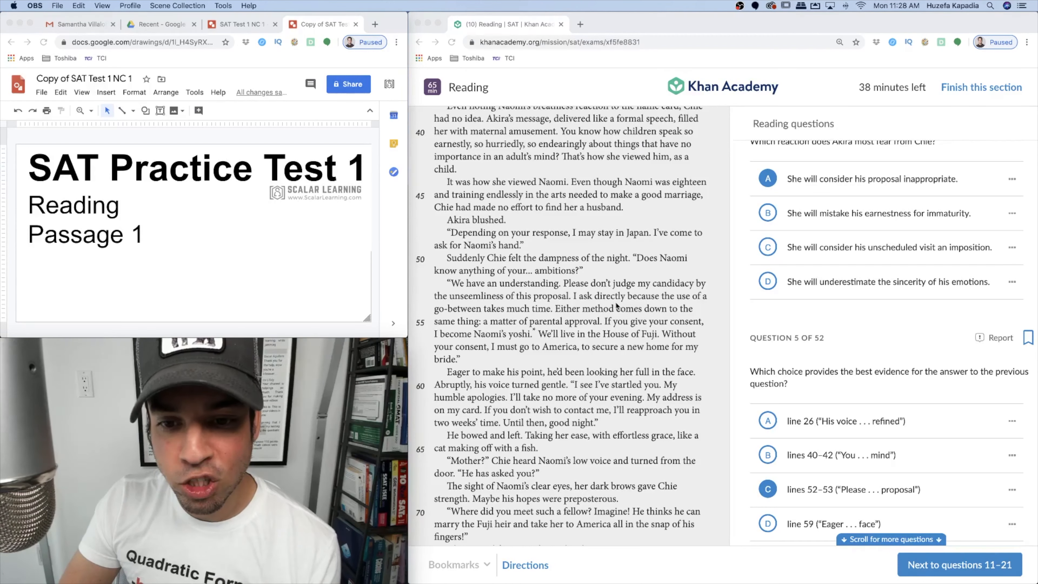
pyautogui.moveTo(699, 365)
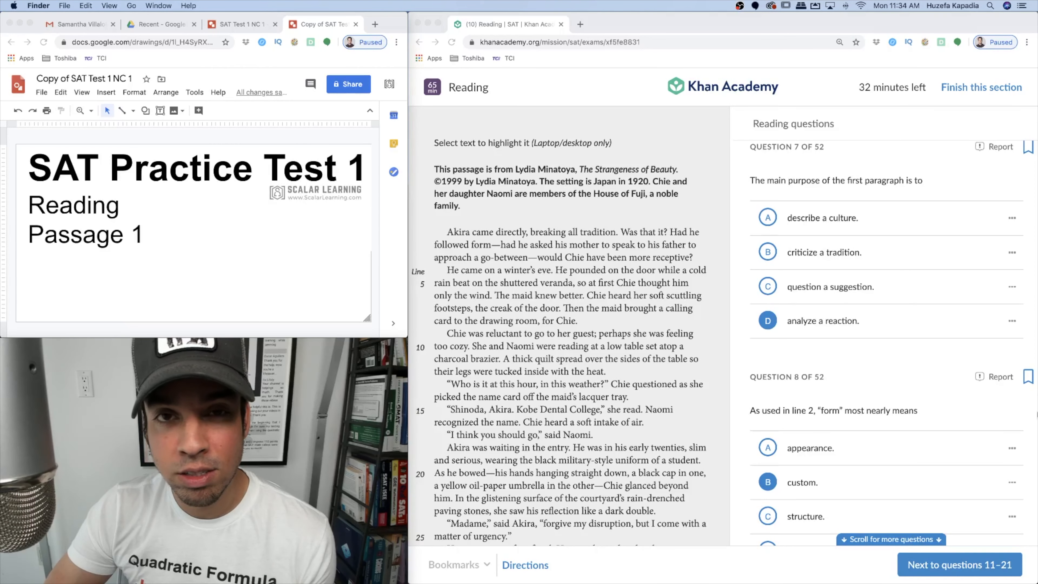
pyautogui.scroll(-3)
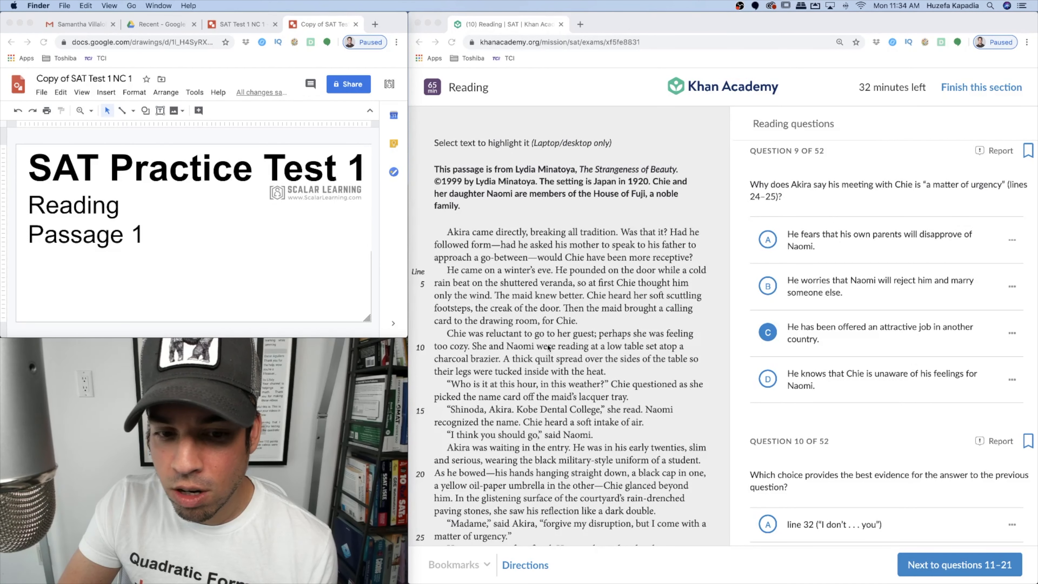
pyautogui.scroll(-3)
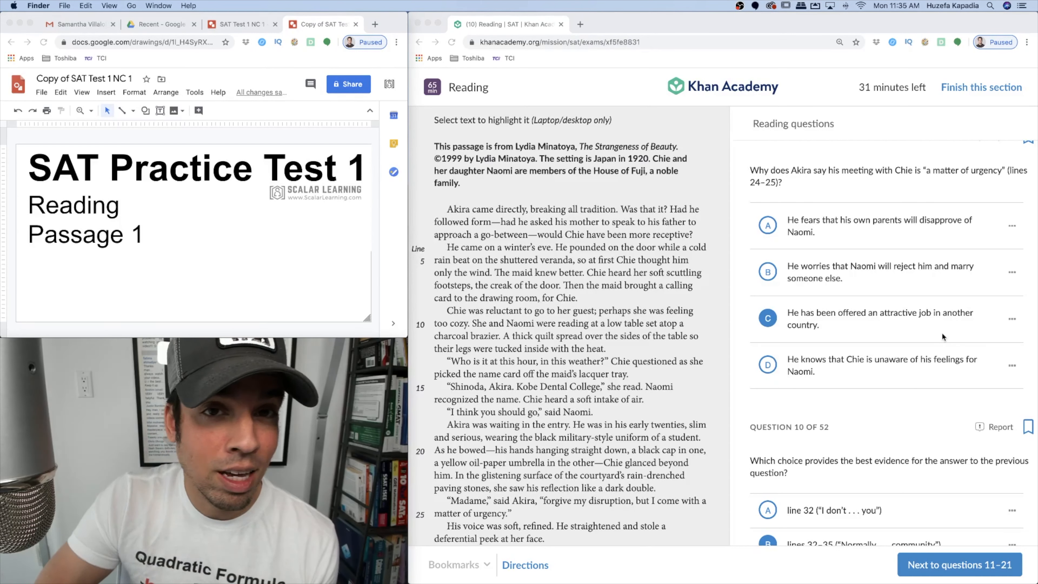
pyautogui.scroll(-3)
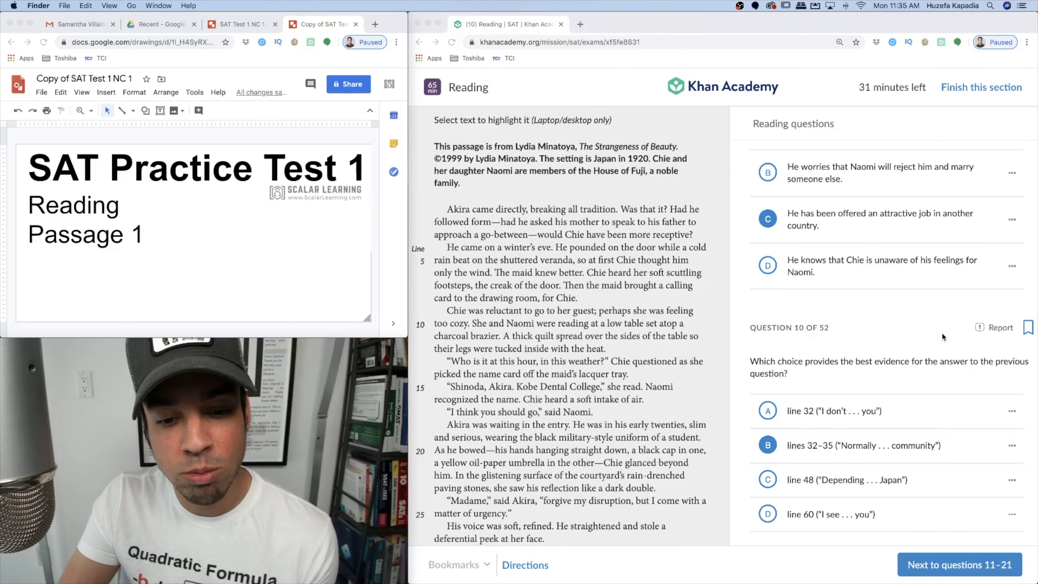
pyautogui.scroll(-3)
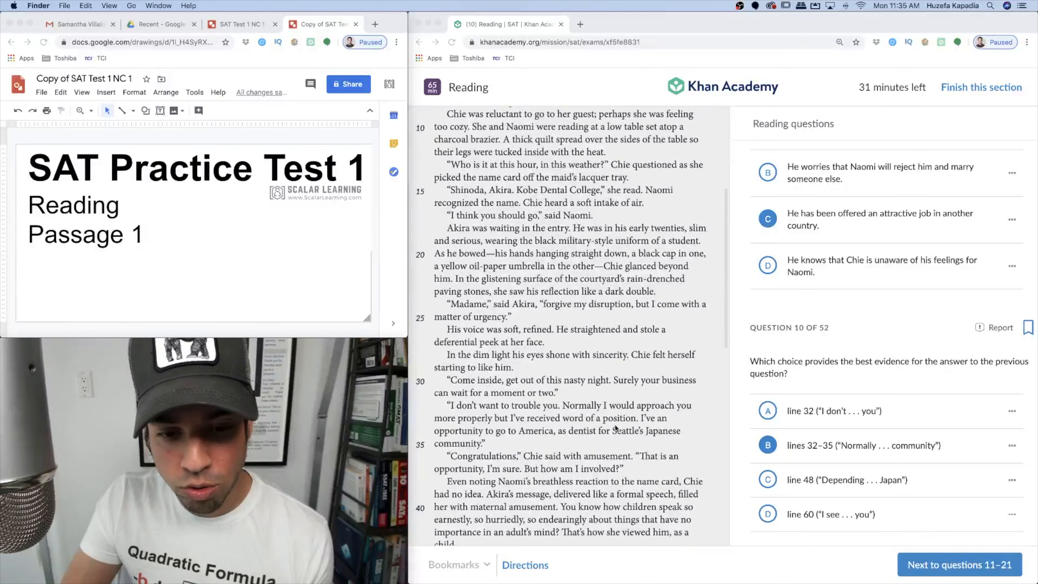
pyautogui.scroll(-3)
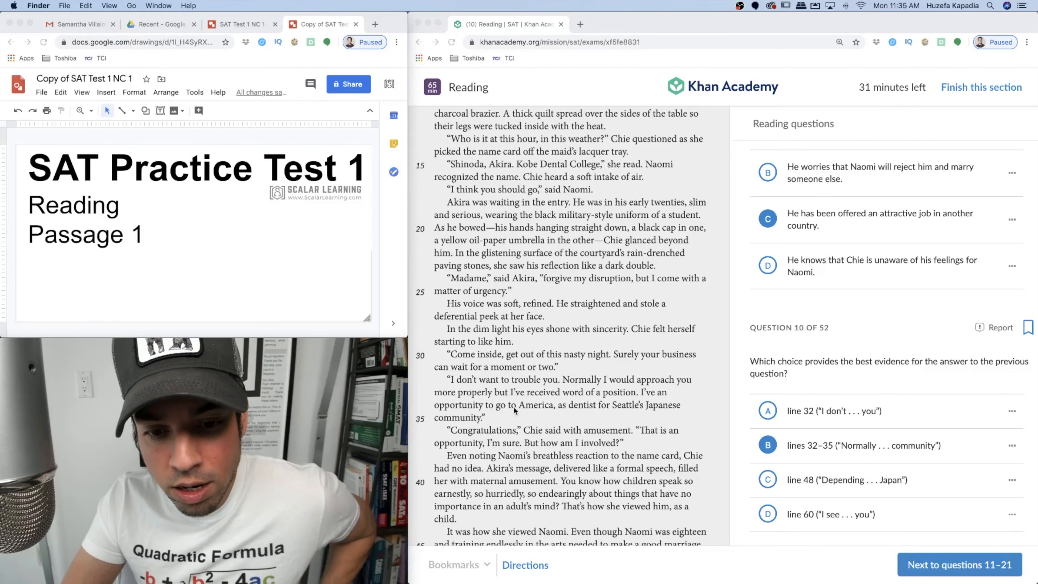